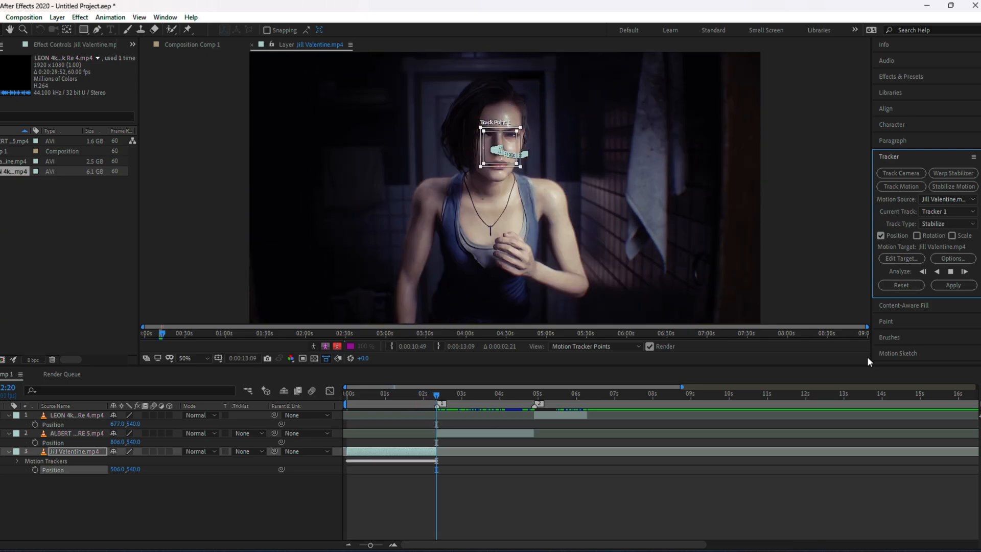
- Apply the tracked motion to the Jill Valentine clip in both X and Y dimensions
click(952, 285)
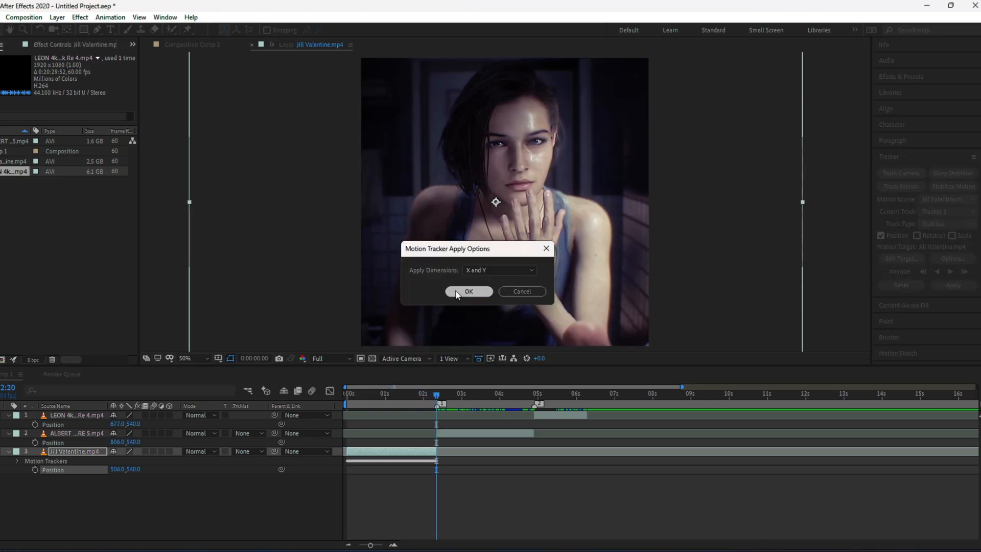
click(469, 291)
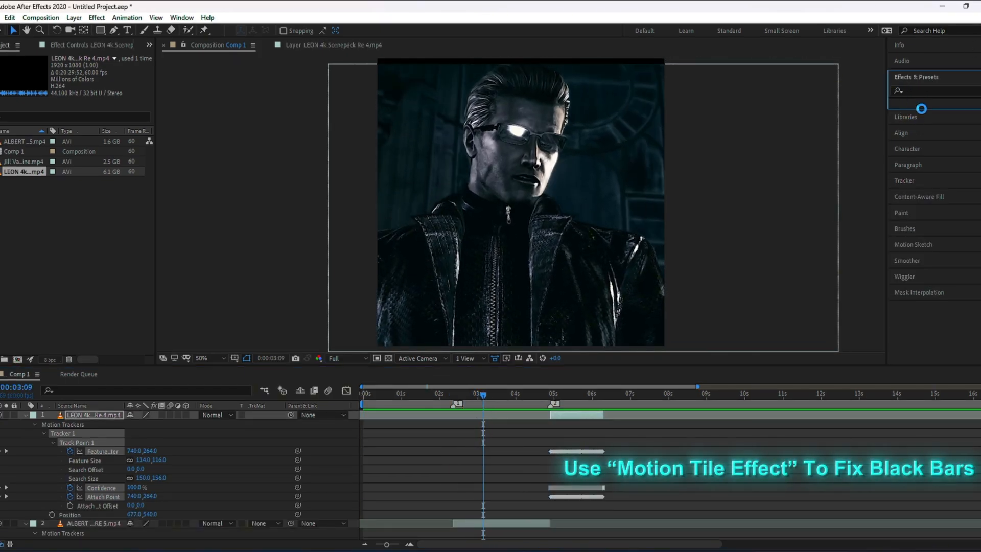
- Add Motion Tile to the Albert Wesker layer with enlarged output size and Mirror Edges
click(919, 90)
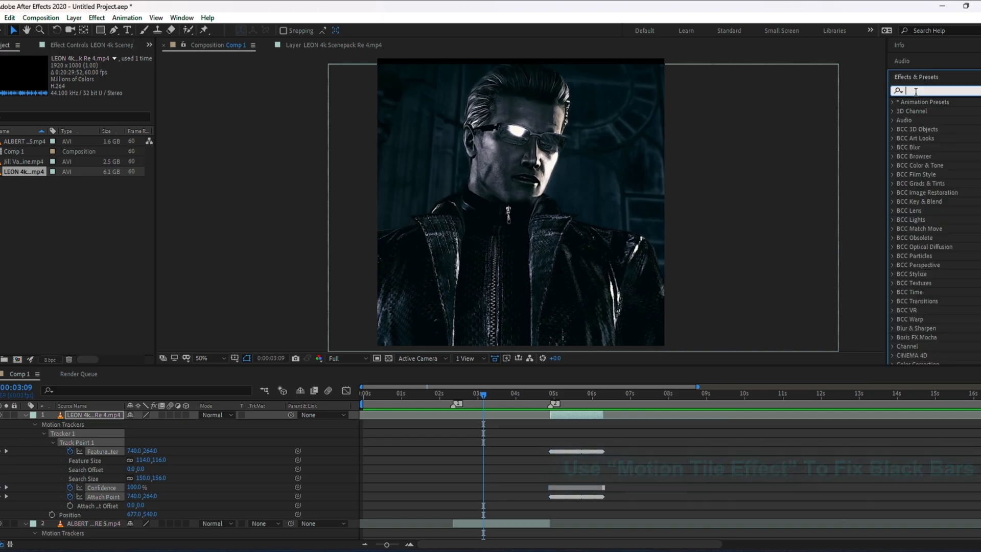
text(moi)
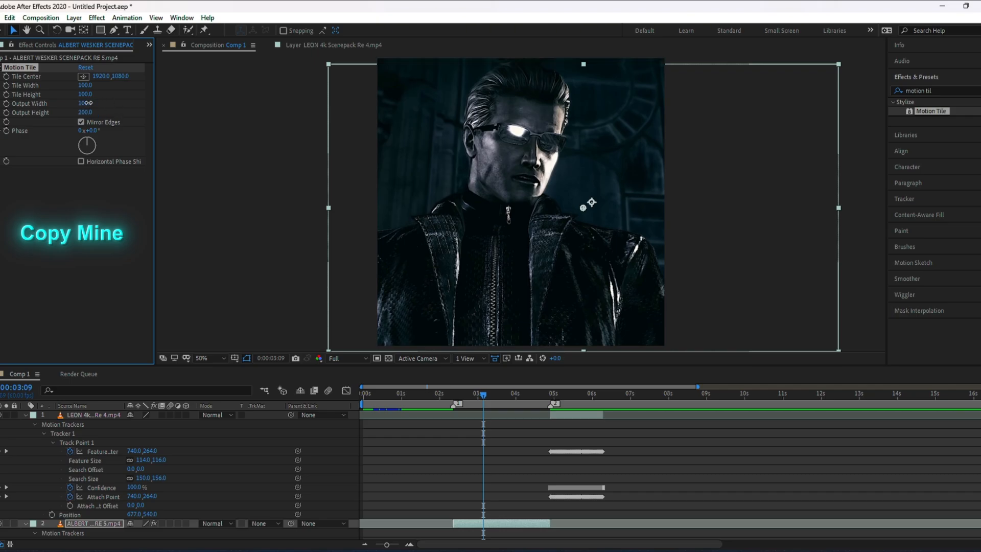
click(85, 104)
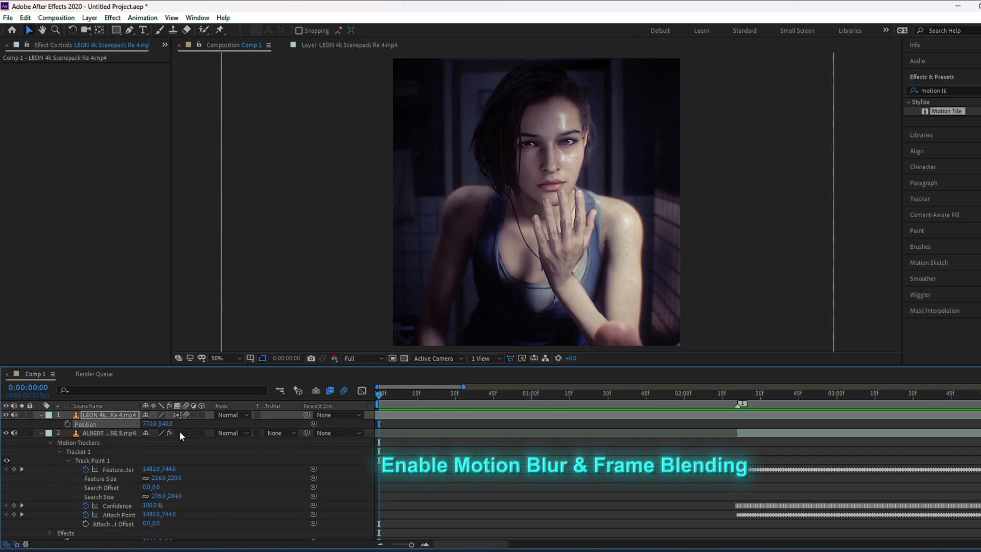
- Pre-compose the clip, moving all attributes into the new composition
scroll(down, 3)
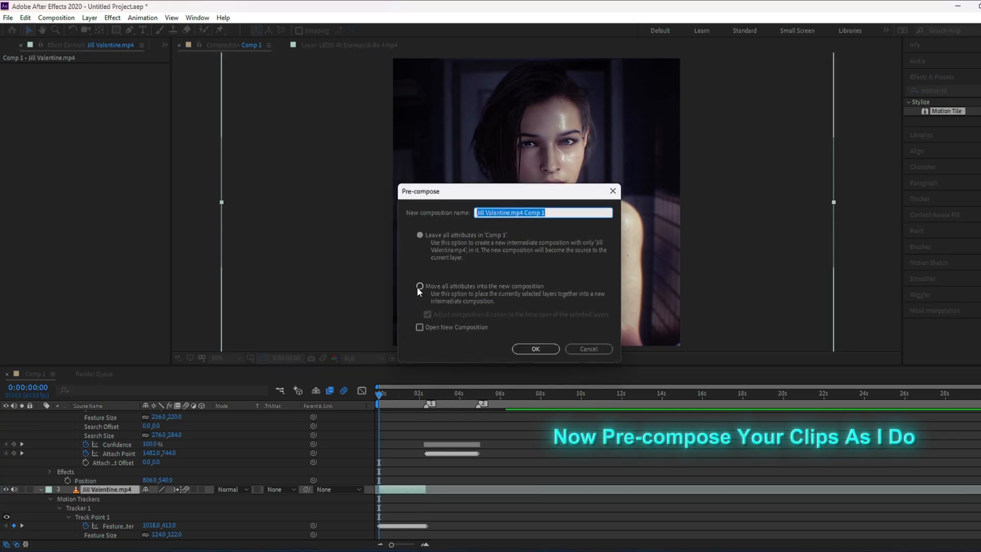
click(534, 348)
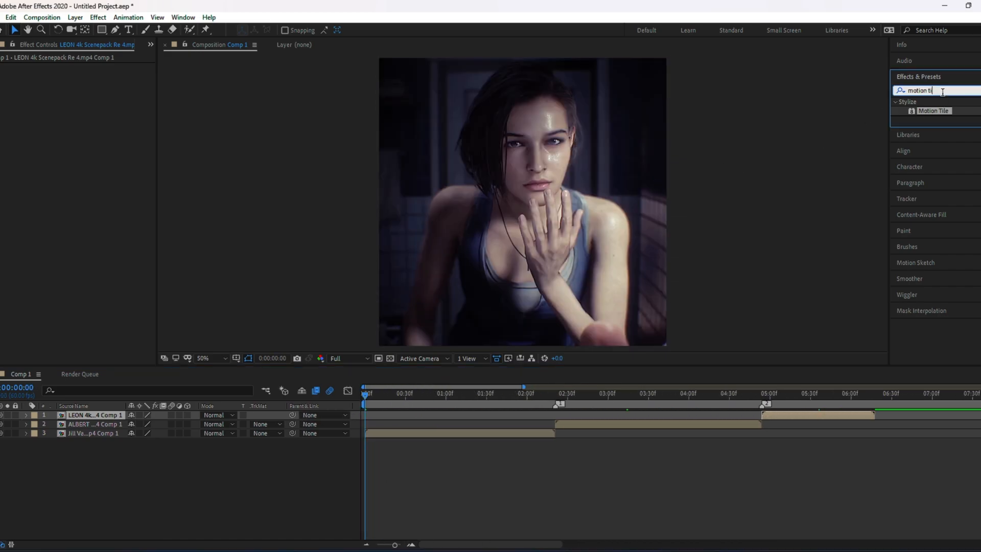
- Add Twixtor Pro to the Jill precomp with Input: Frame Rate 60
text(twixt)
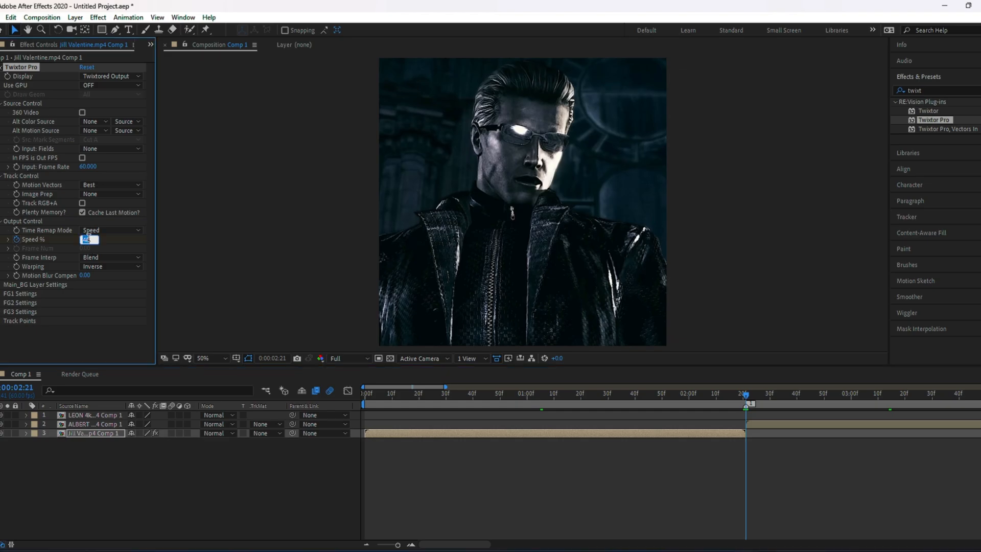
- Keyframe Speed % at 100 across three points and ease all keyframes with Easy Ease
text(100.000)
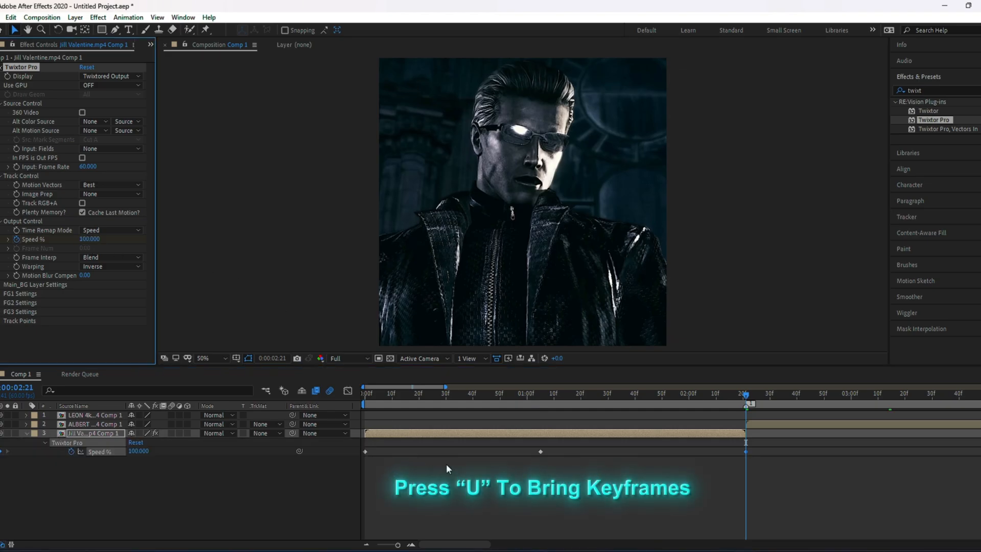
key(u)
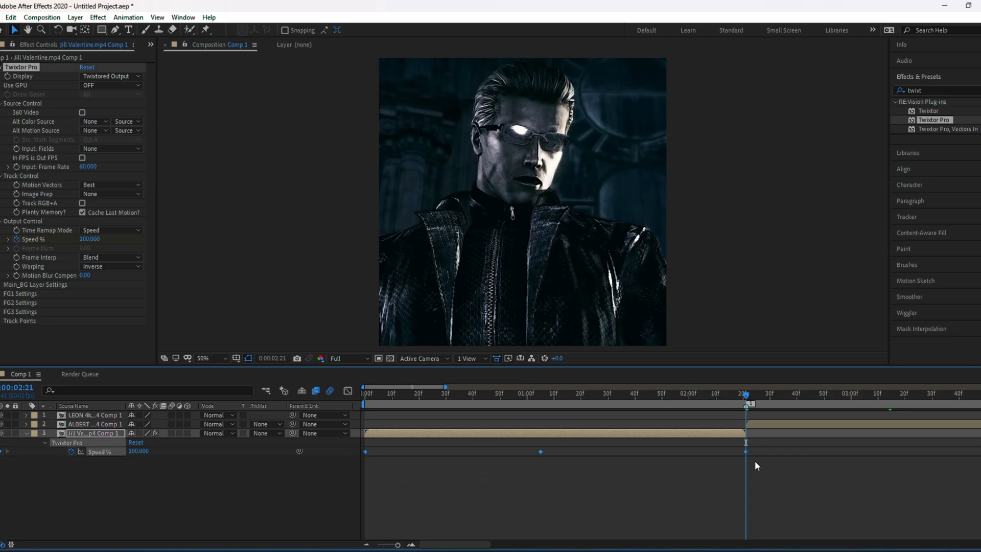
key(f9)
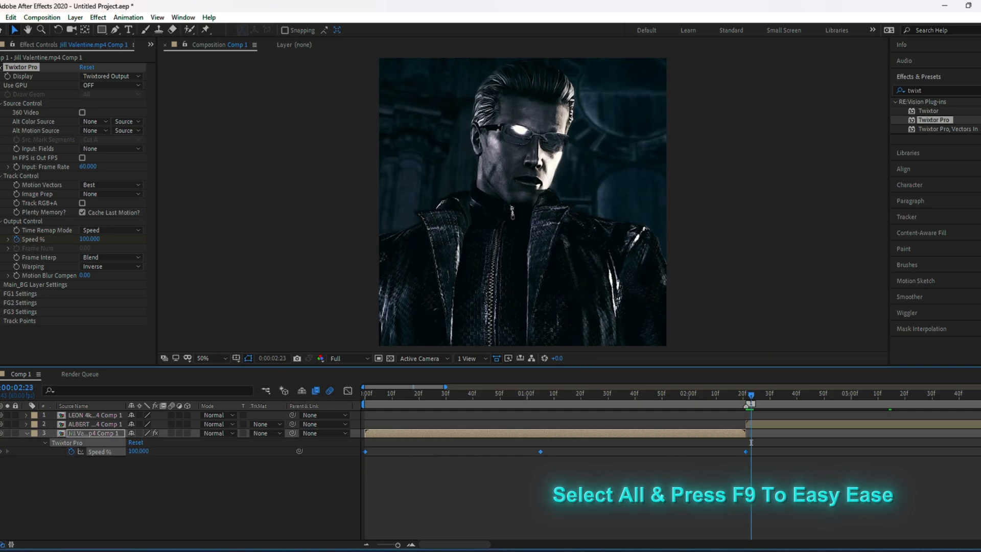
right_click(751, 450)
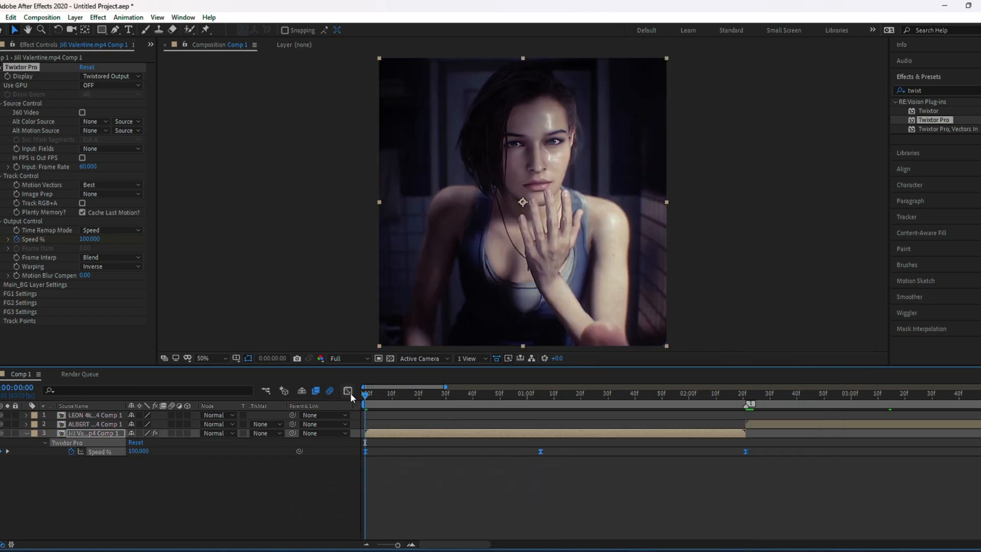
- Paste the Jill precomp's eased Twixtor Speed % keyframes onto the Albert Wesker precomp
click(349, 390)
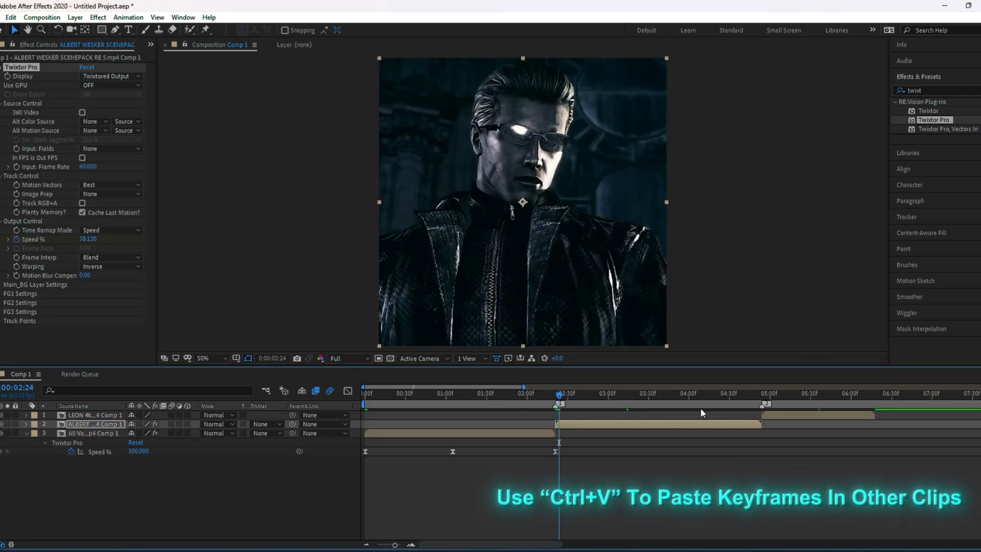
- Paste the Twixtor Speed % keyframes onto the Leon precomp at its start and play back
click(761, 393)
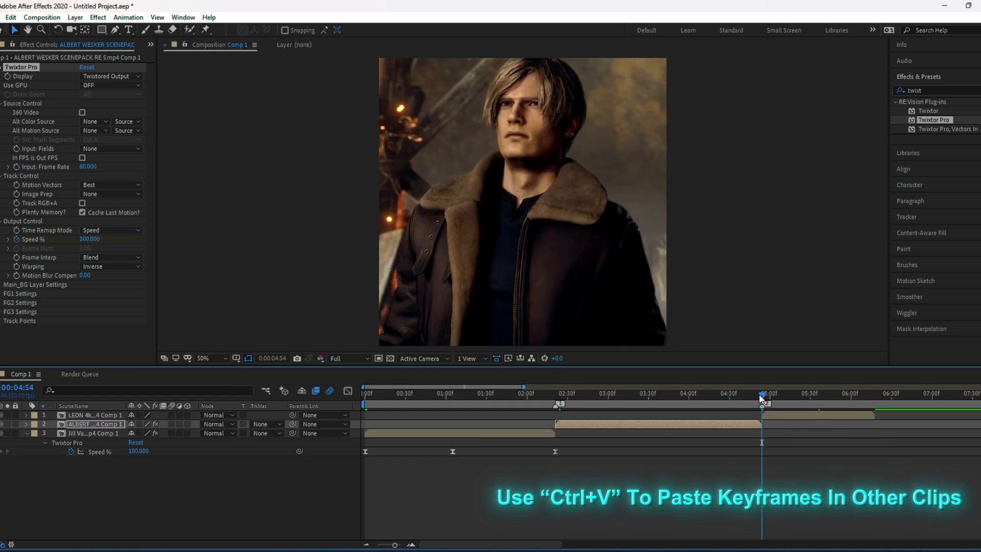
click(94, 415)
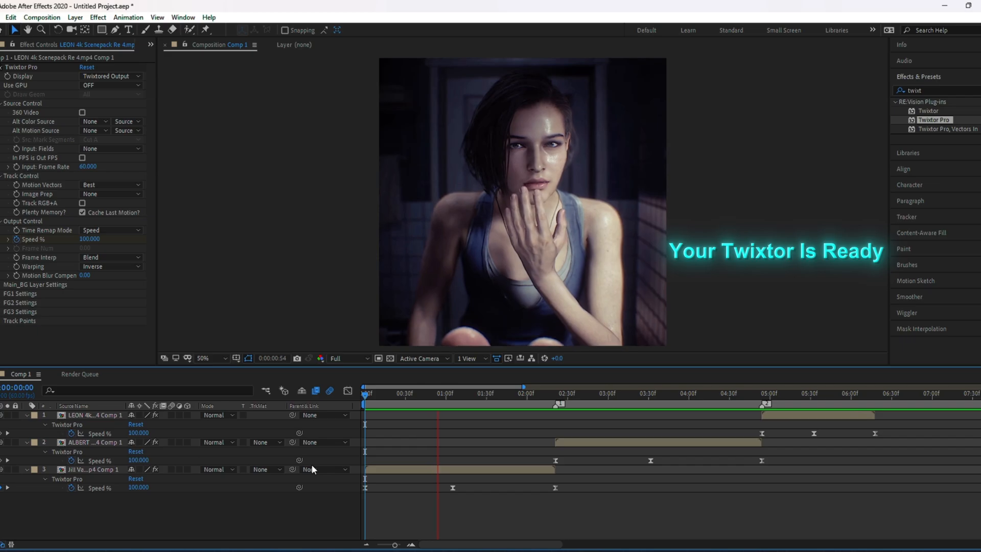
click(600, 393)
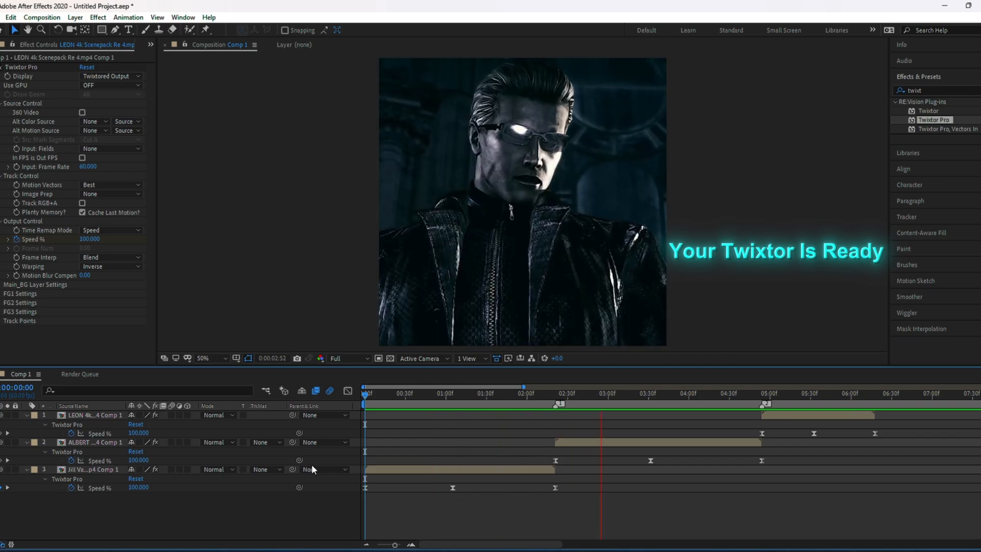